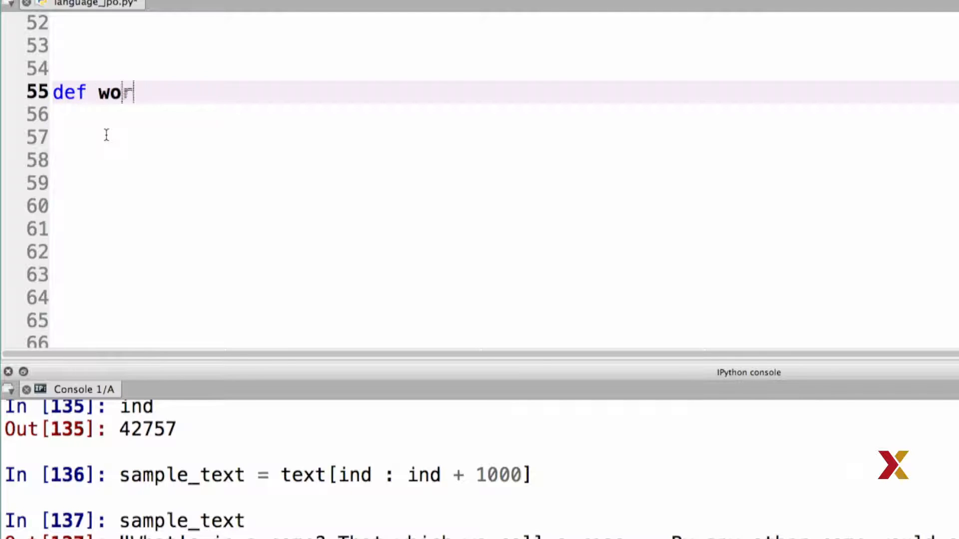
Type the header 'def word_stats(word_counts):' on line 55 of language_jpo.py
{"action": "type", "text": "rd_sta"}
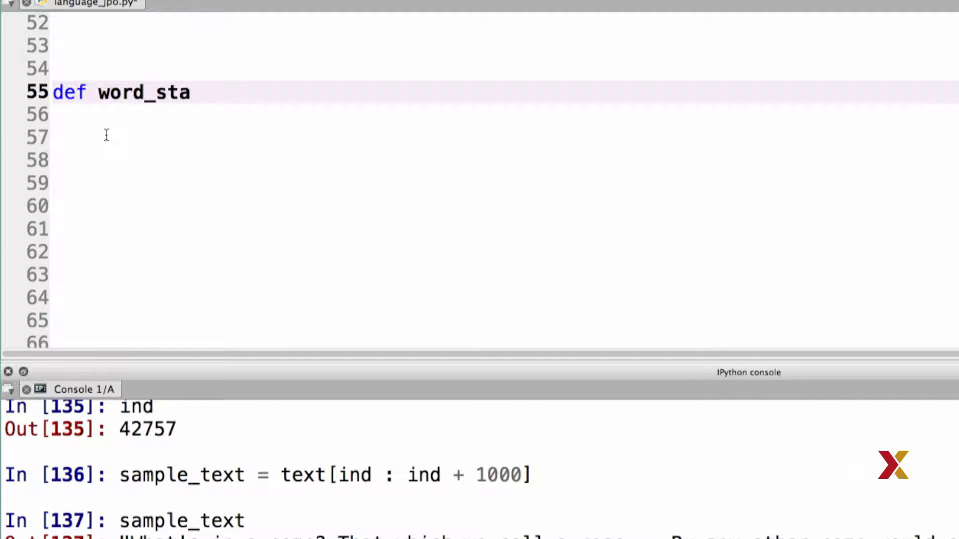
{"action": "type", "text": "ts()"}
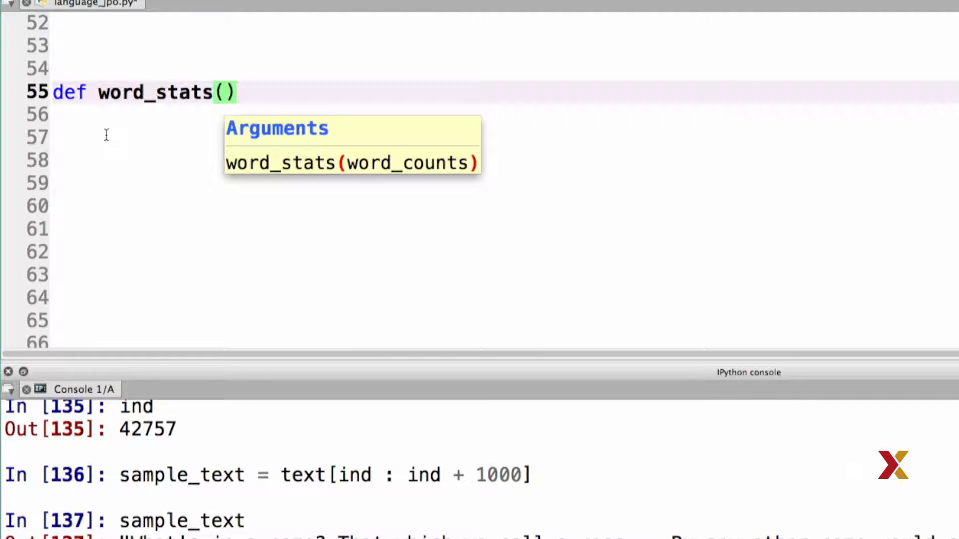
{"action": "type", "text": "word_counts"}
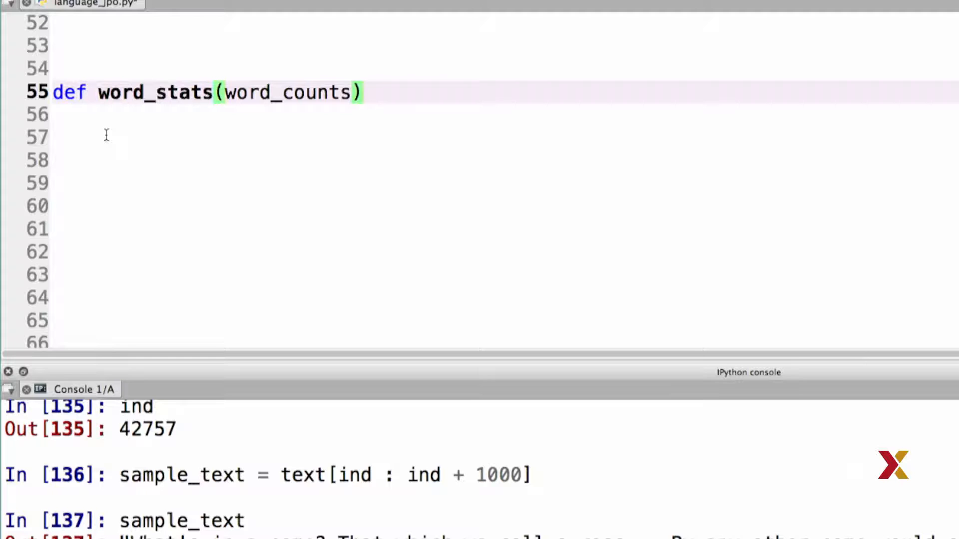
{"action": "type", "text": ":"}
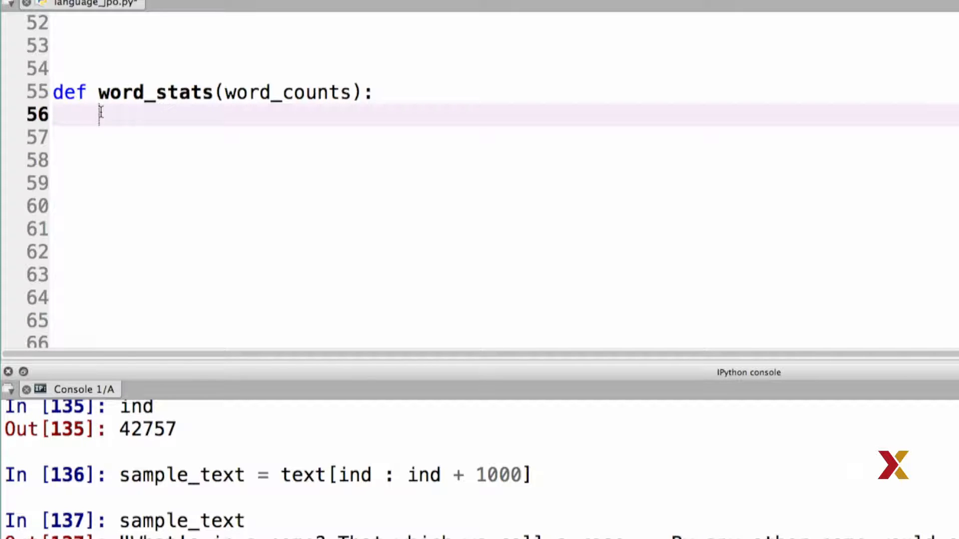
Write 'num_unique = len(word_counts)' on line 56, fixing the mistyped variable name
{"action": "type", "text": "word_count"}
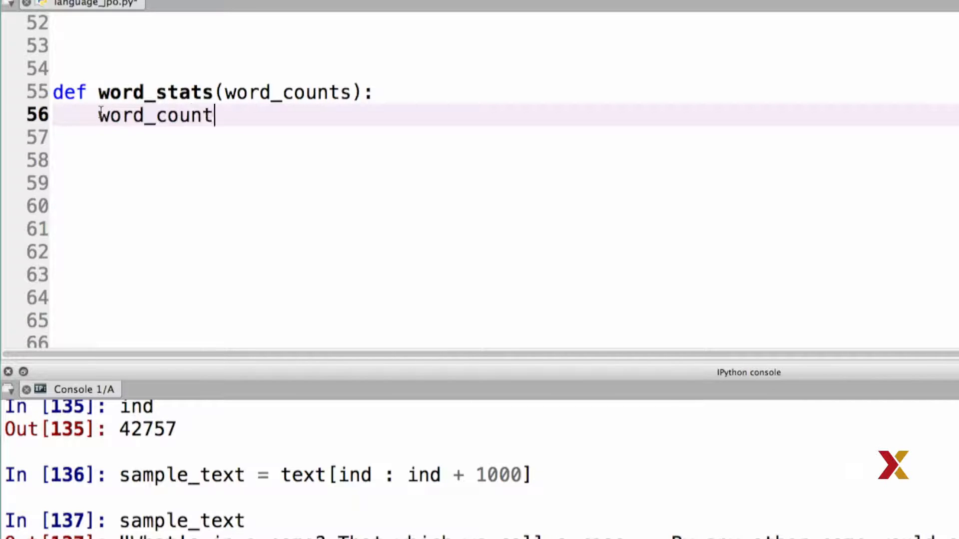
{"action": "type", "text": "s"}
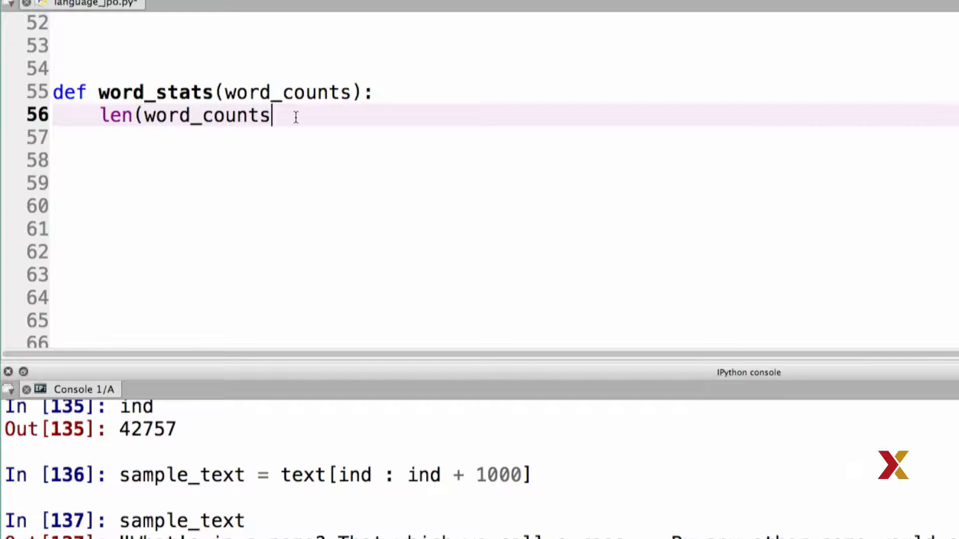
{"action": "type", "text": ")"}
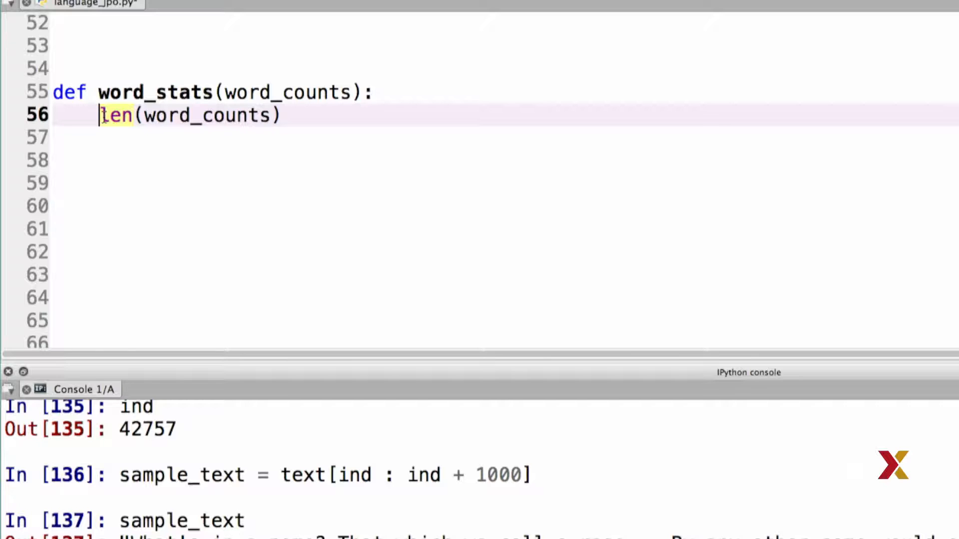
{"action": "type", "text": "num"}
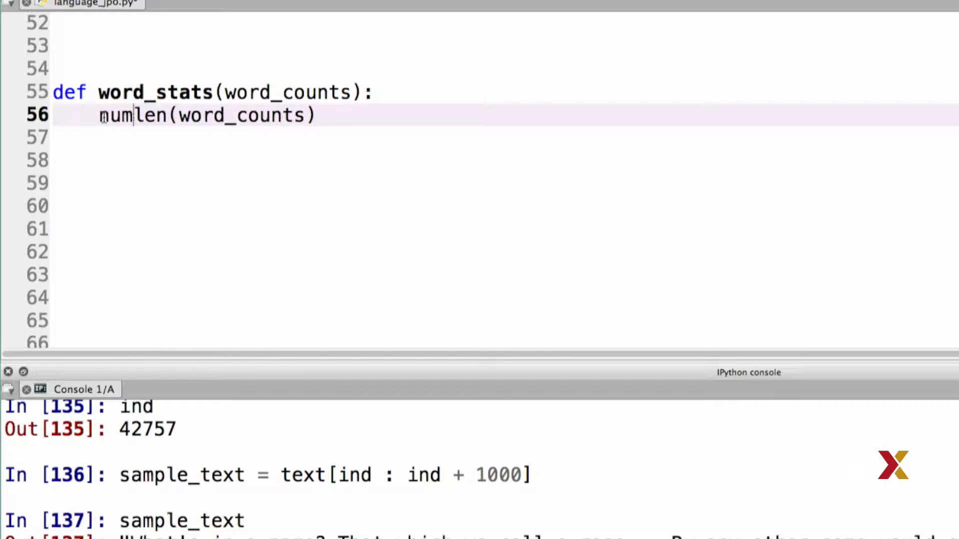
{"action": "type", "text": "_uni"}
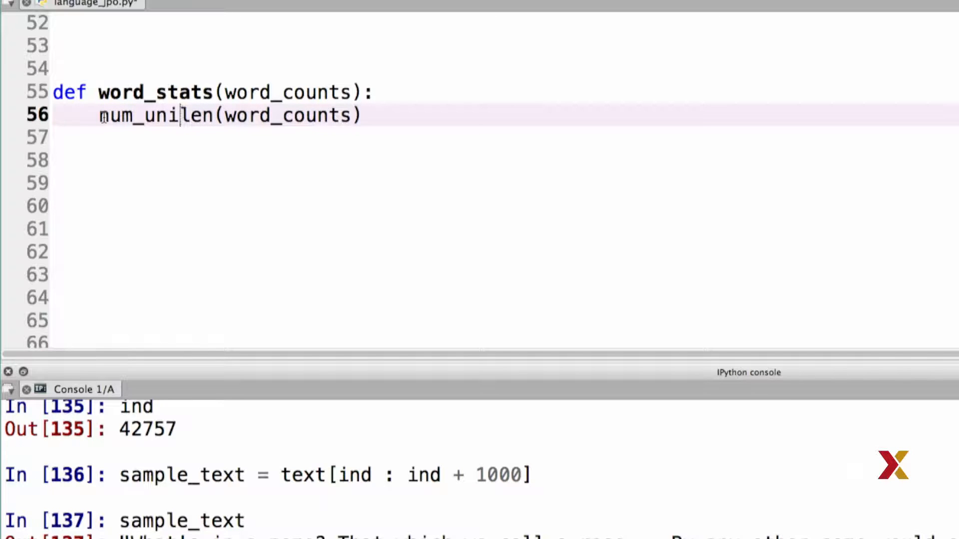
{"action": "double_click", "coordinate": [132, 115]}
{"action": "type", "text": "que = "}
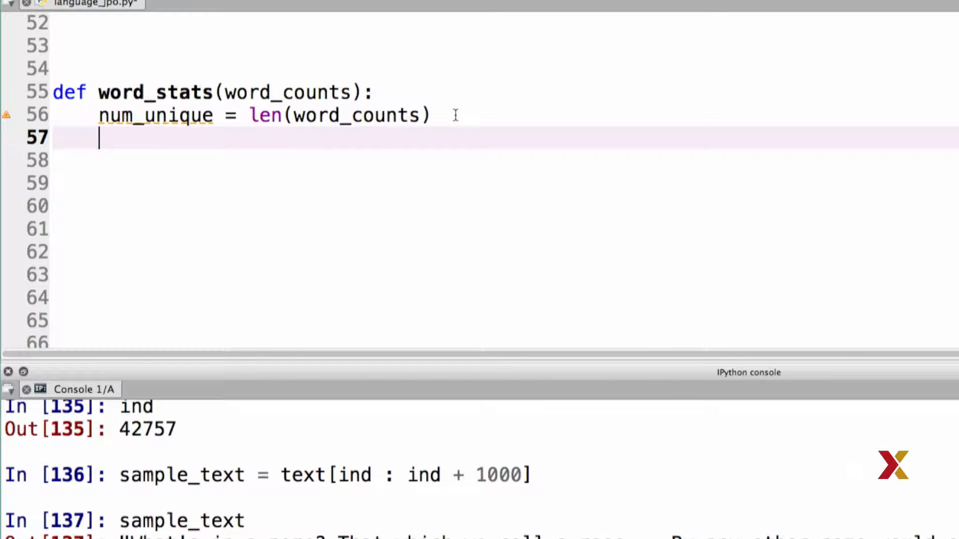
Store word_counts.values() as counts on line 57
{"action": "type", "text": "word_cou"}
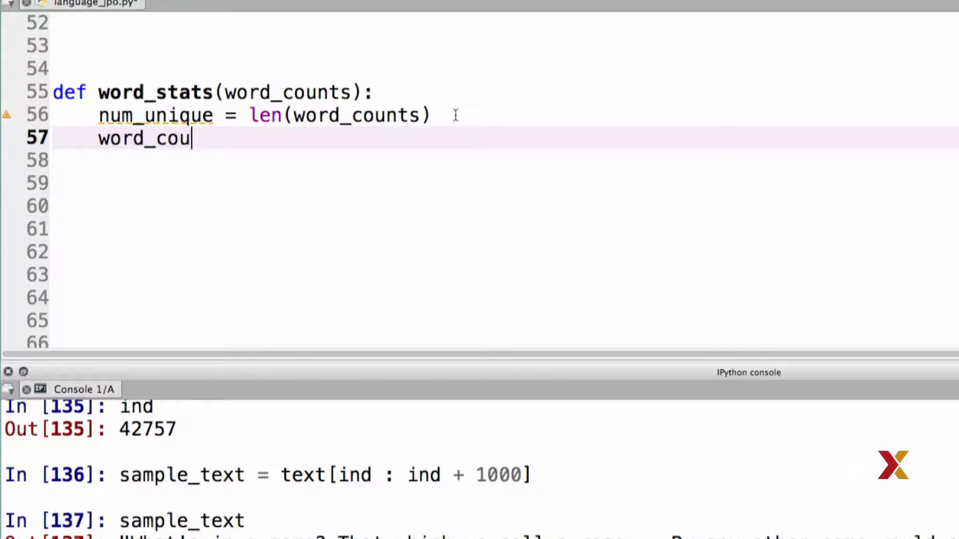
{"action": "type", "text": "nts."}
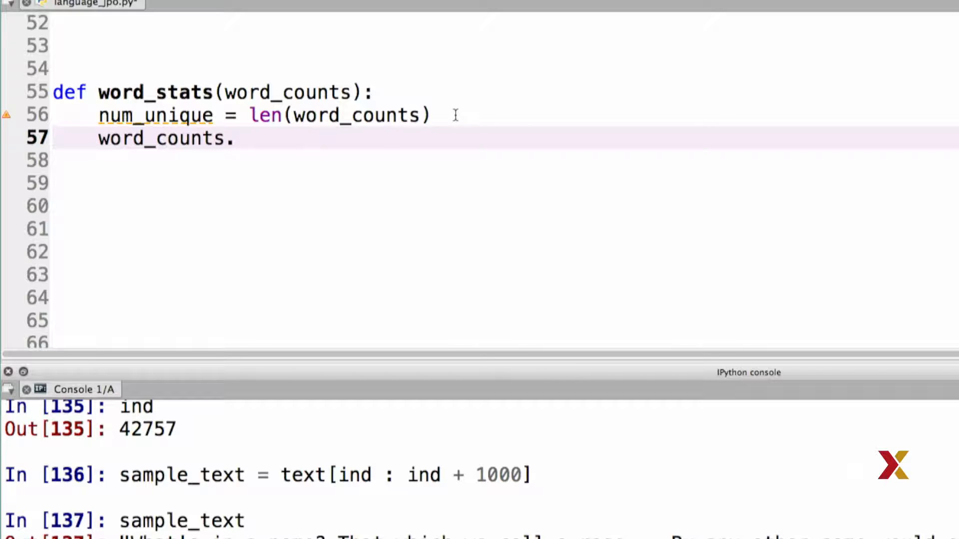
{"action": "type", "text": "value"}
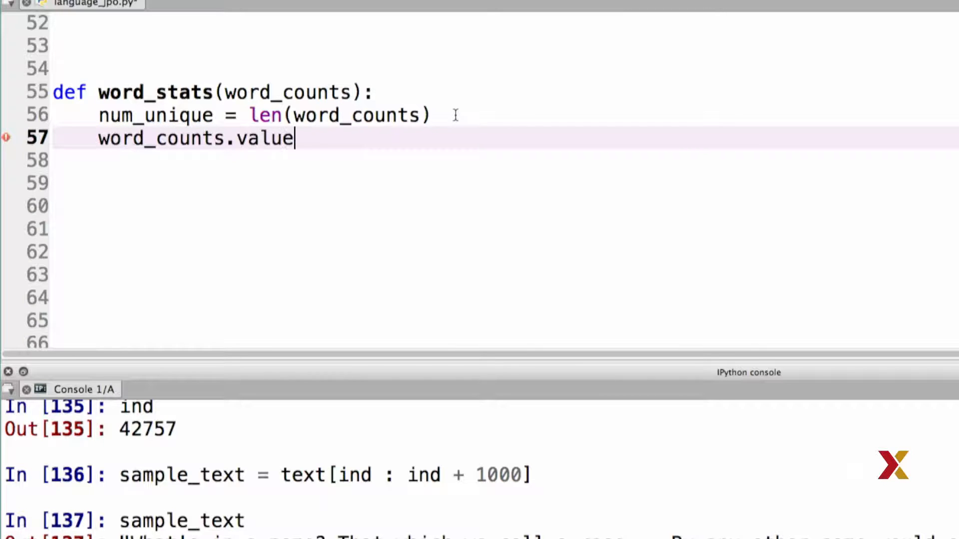
{"action": "type", "text": "s()"}
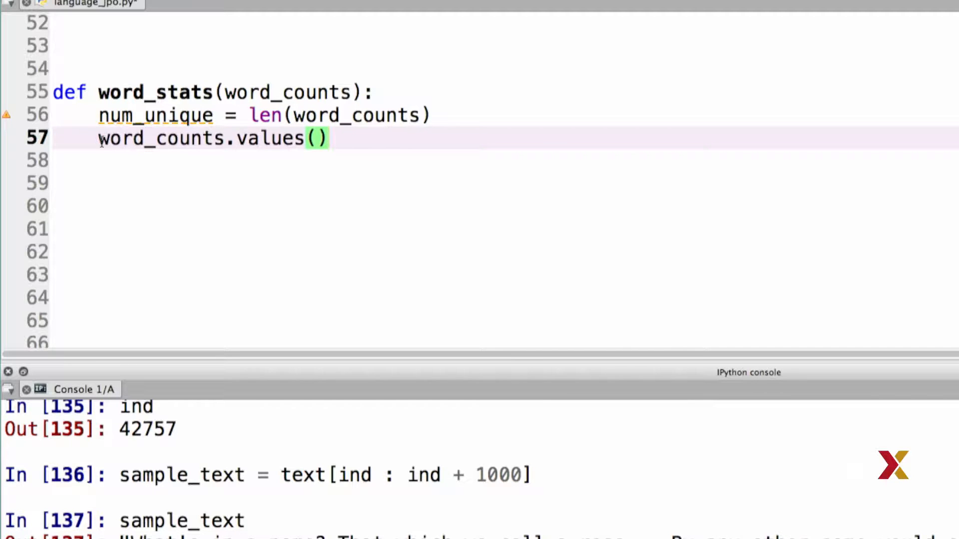
{"action": "type", "text": "counts ="}
{"action": "left_click", "coordinate": [505, 161]}
{"action": "type", "text": "return"}
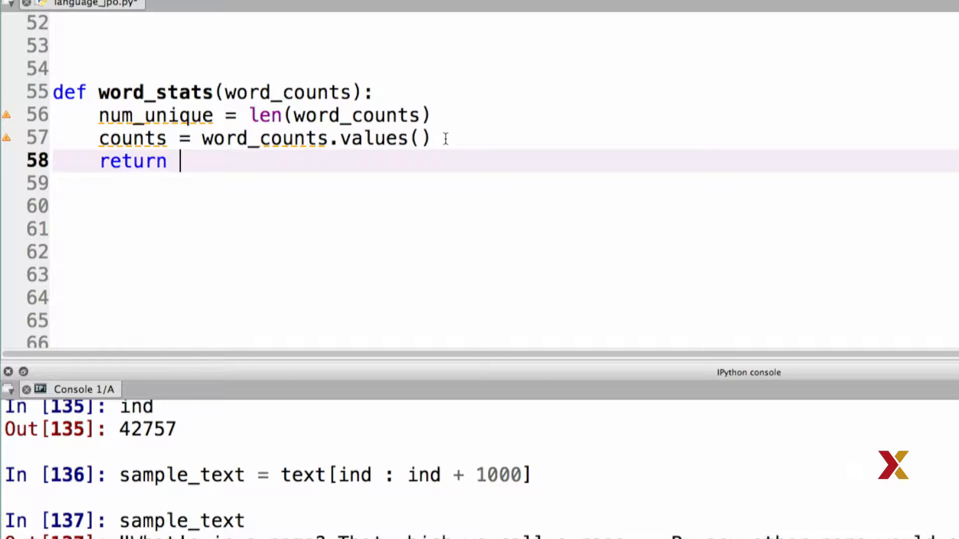
Return the tuple (num_unique, counts) on line 58
{"action": "type", "text": "(num_"}
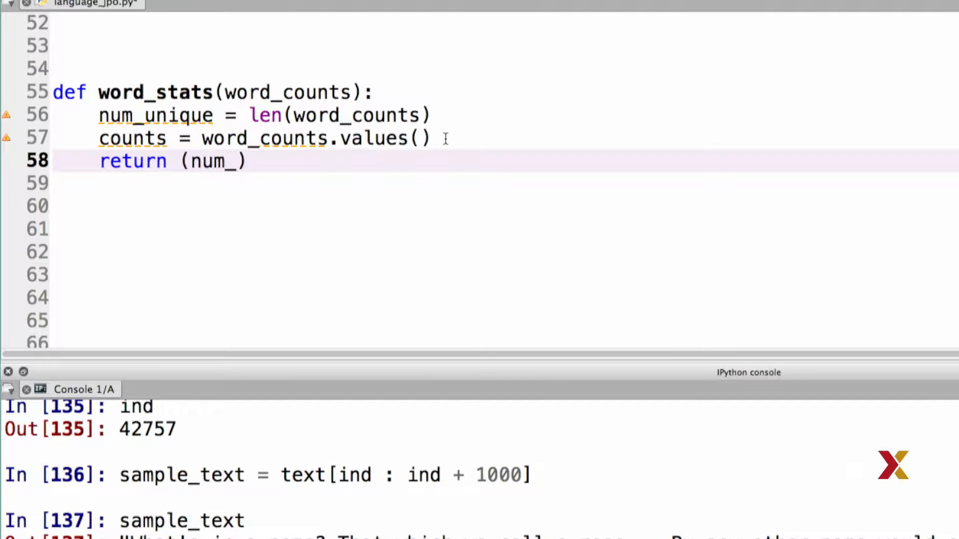
{"action": "type", "text": "unique"}
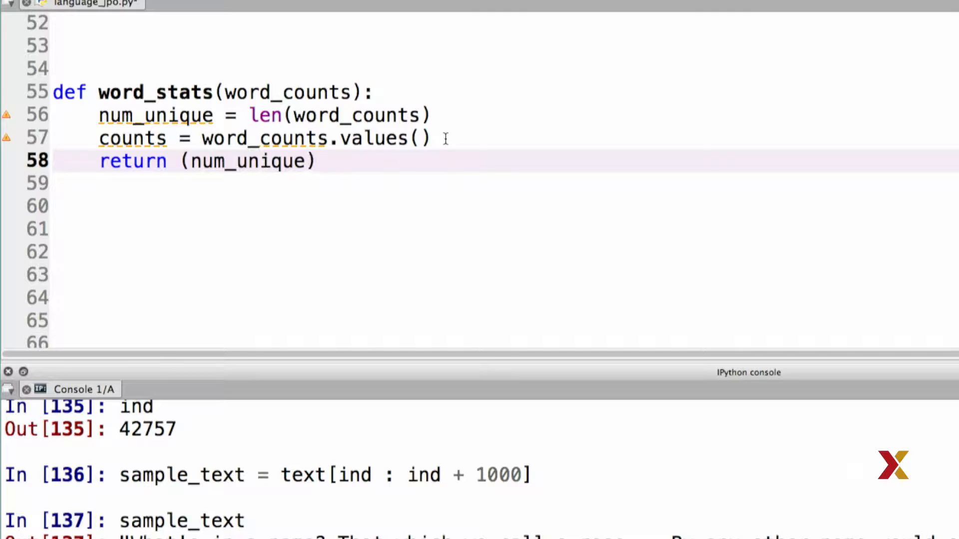
{"action": "type", "text": ", counts"}
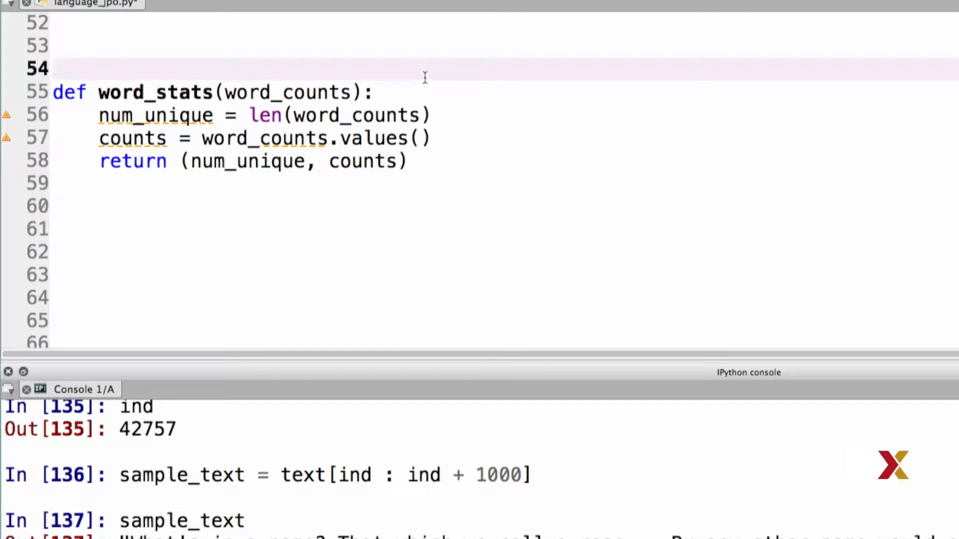
Add the docstring 'Return number of unique words and word frequencies.' and run word_stats in the console
{"action": "key", "text": "enter"}
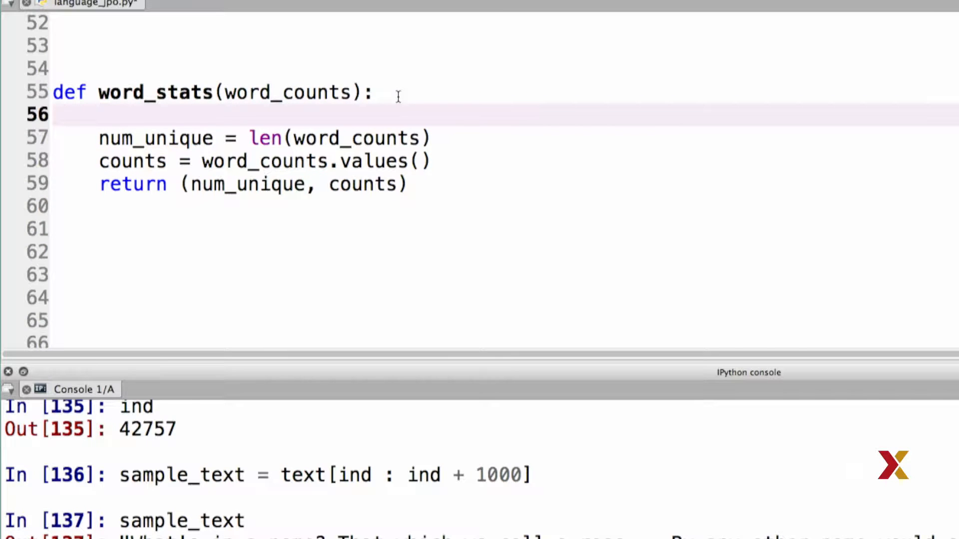
{"action": "type", "text": "\"\"\"xxx"}
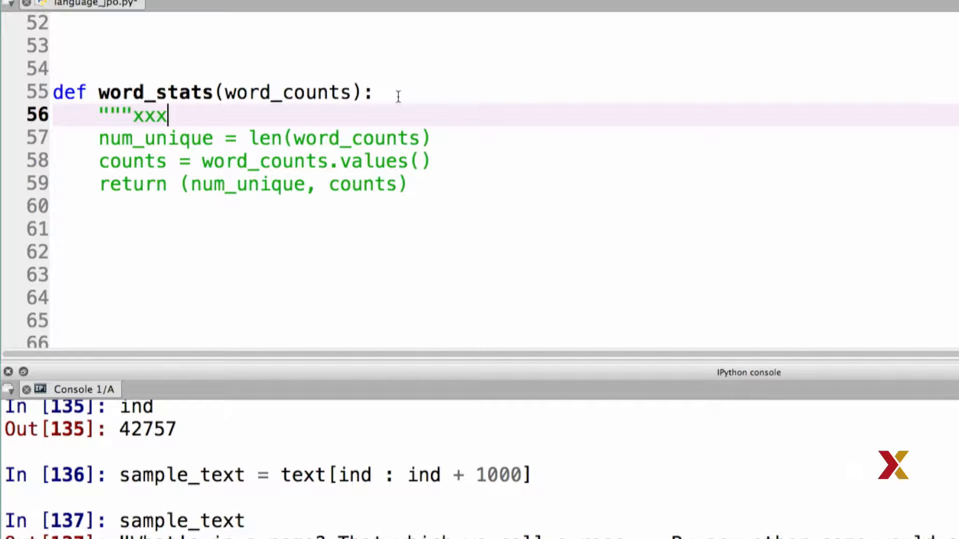
{"action": "type", "text": "\"\"\""}
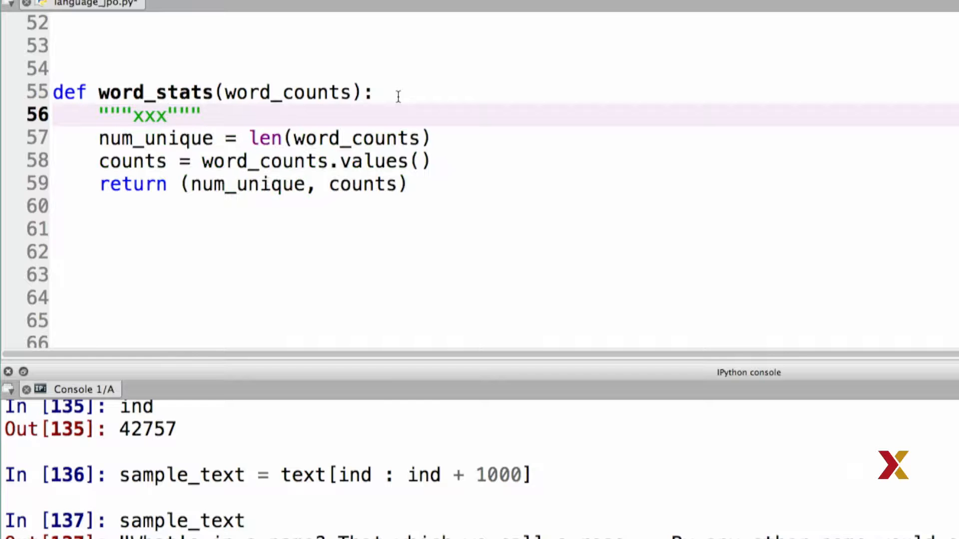
{"action": "type", "text": "Return n"}
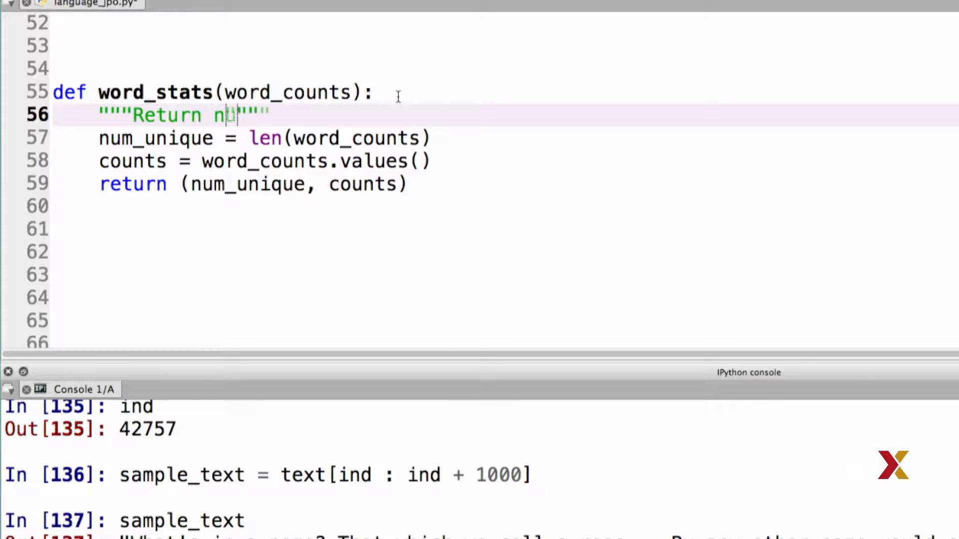
{"action": "type", "text": "umber of unique wor"}
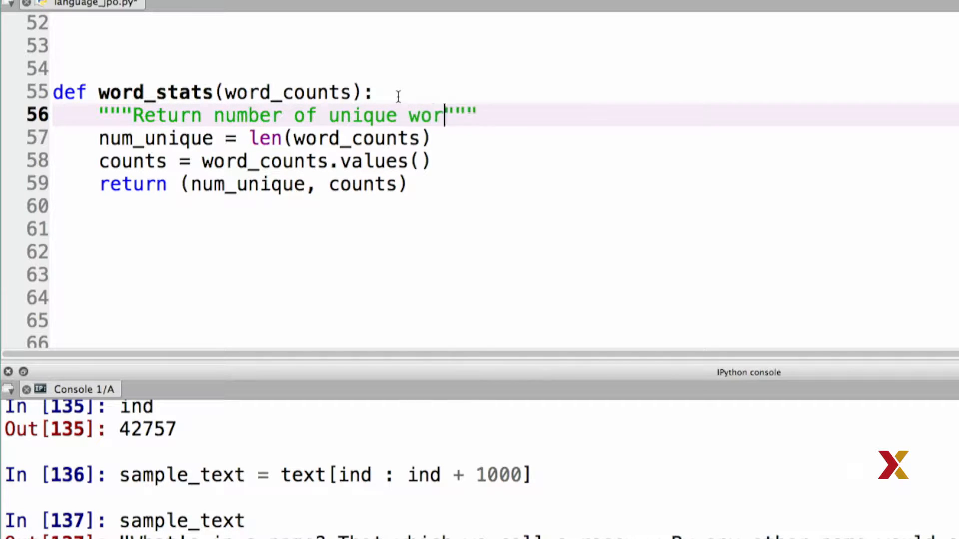
{"action": "type", "text": "ds and word frequencies."}
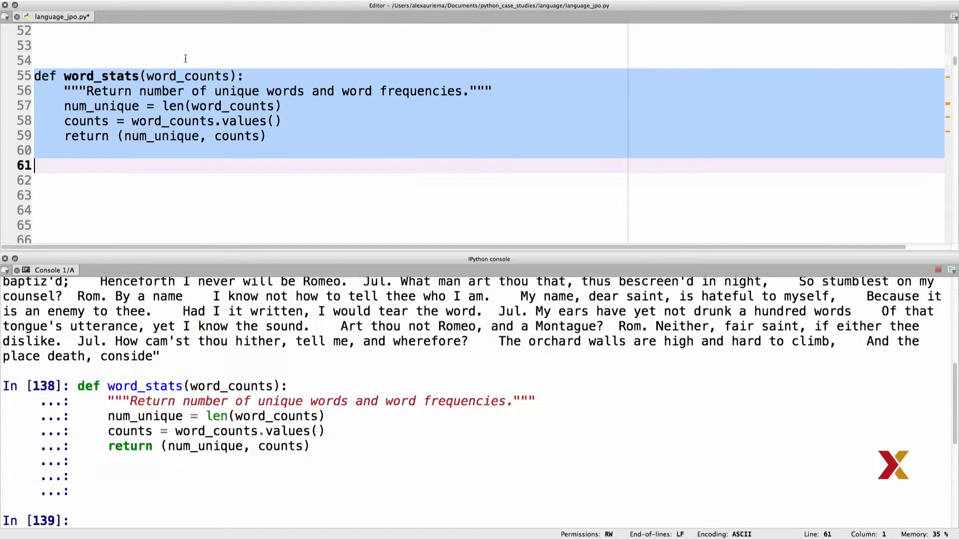
{"action": "type", "text": "t"}
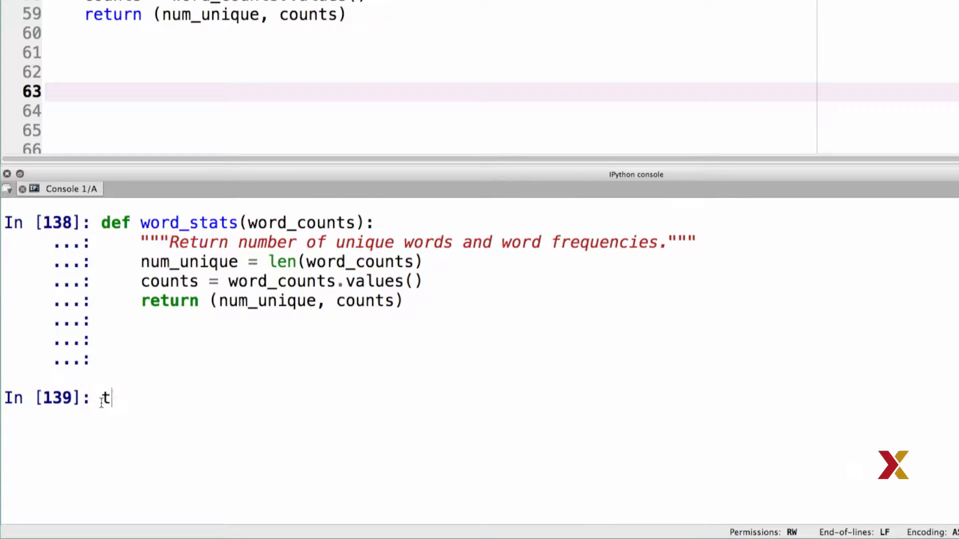
Load './Books/English/shakespeare/Romeo and Juliet.txt' into text with read_book in the console
{"action": "type", "text": "ext = r"}
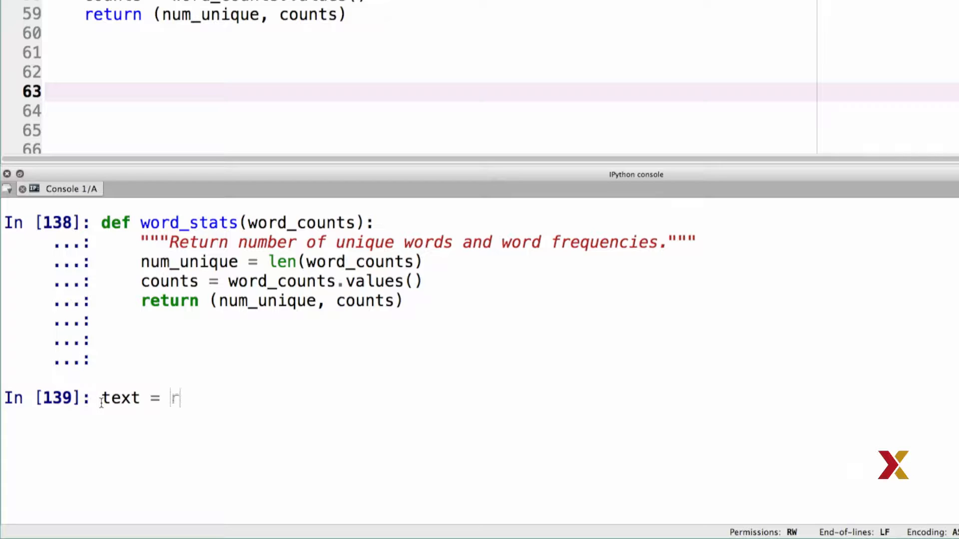
{"action": "type", "text": "read_book(\""}
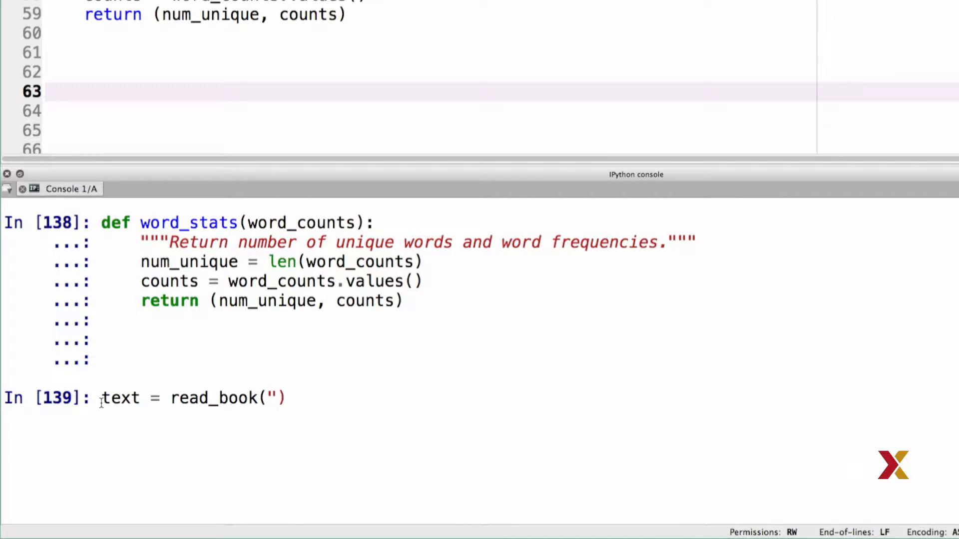
{"action": "type", "text": "./Books/English/shakespeare/Romeo and Juliet.txt"}
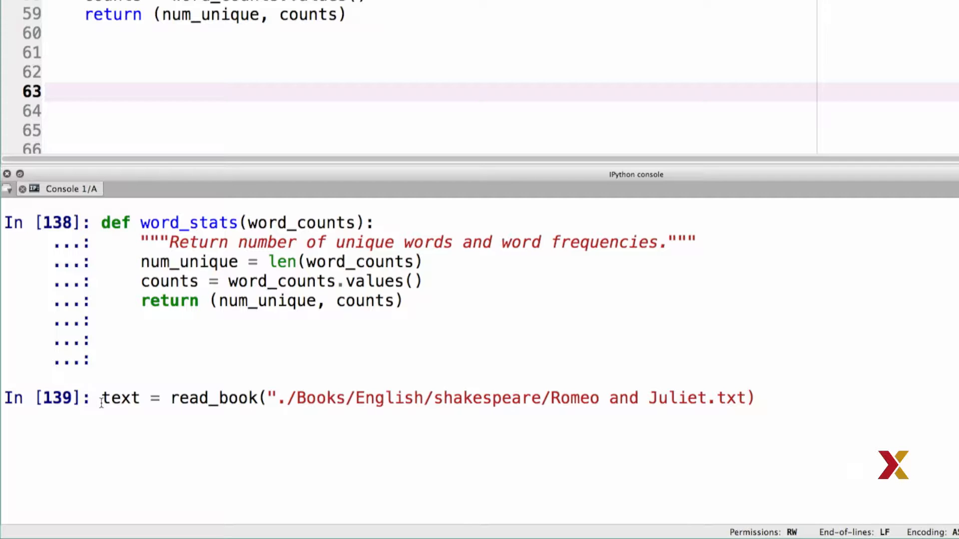
{"action": "key", "text": "enter"}
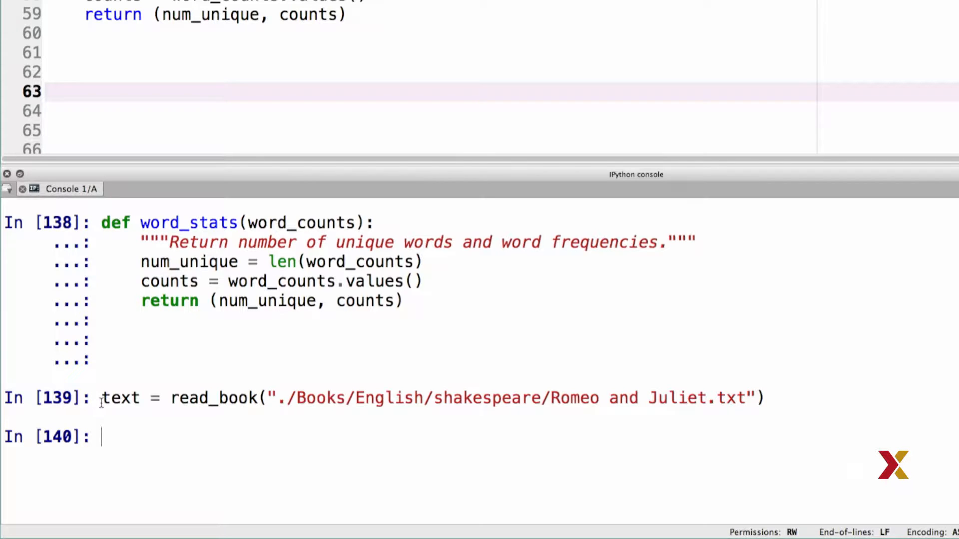
Store count_words(text) as word_counts in the console
{"action": "type", "text": "word"}
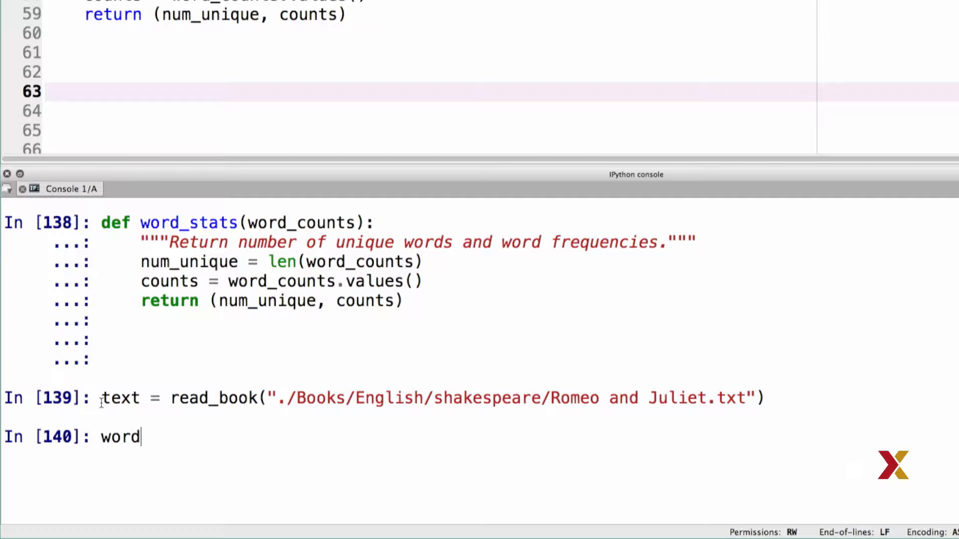
{"action": "type", "text": "_count"}
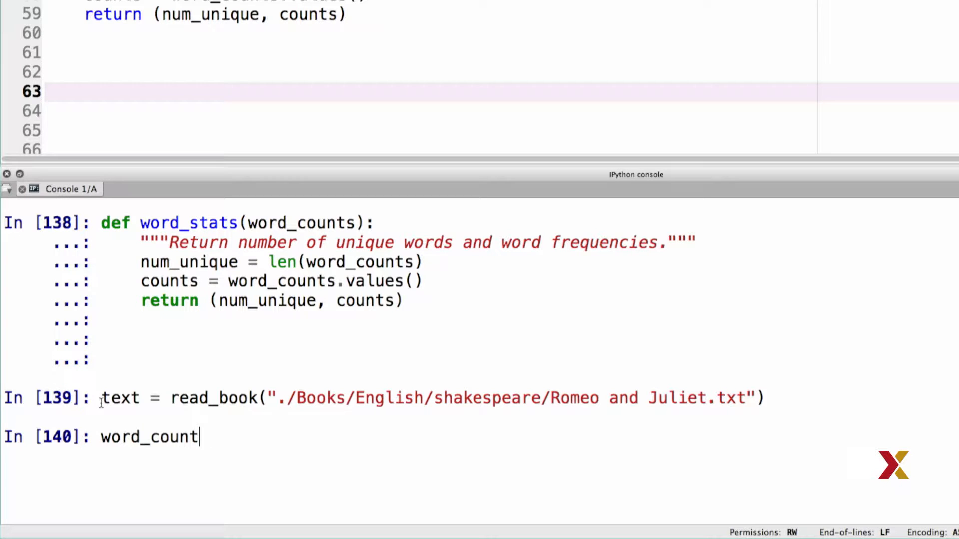
{"action": "type", "text": "s = con"}
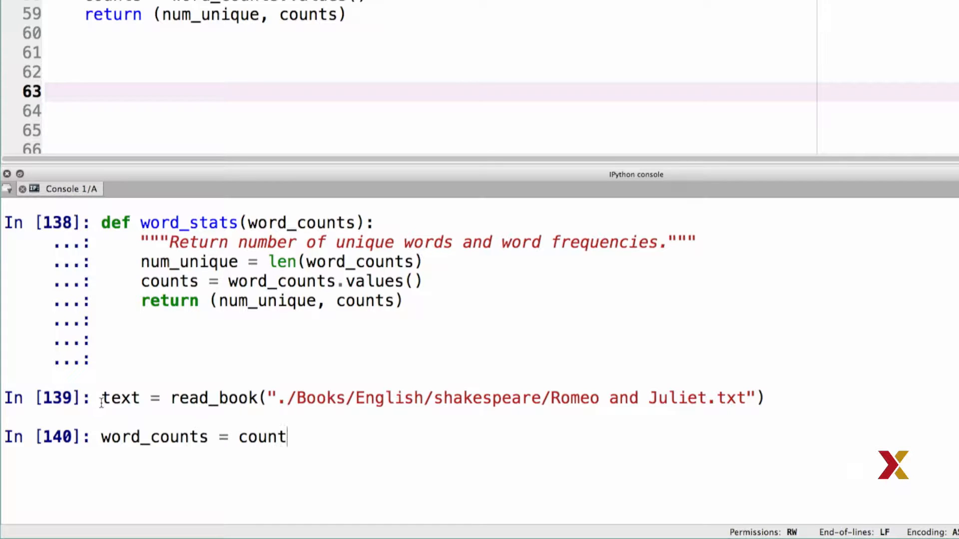
{"action": "type", "text": "_words"}
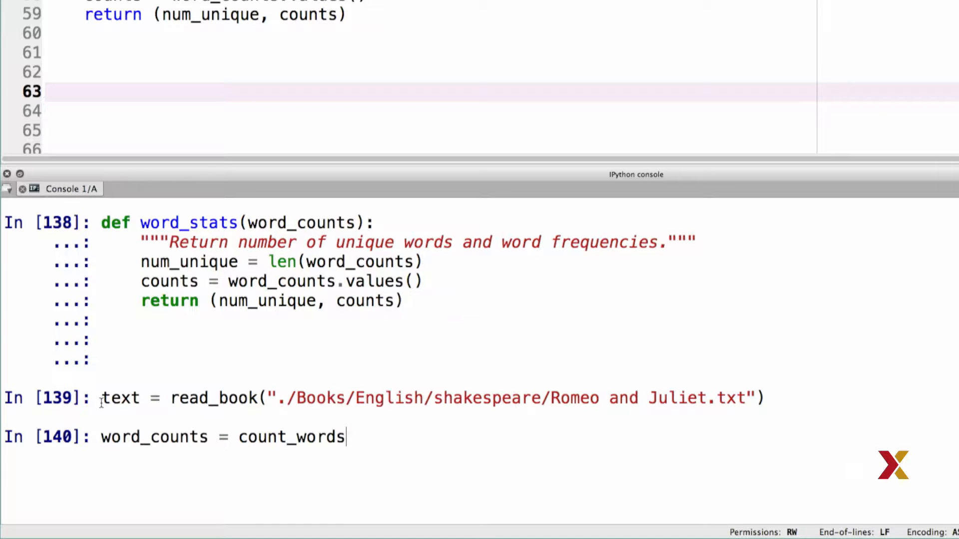
{"action": "type", "text": "(text)"}
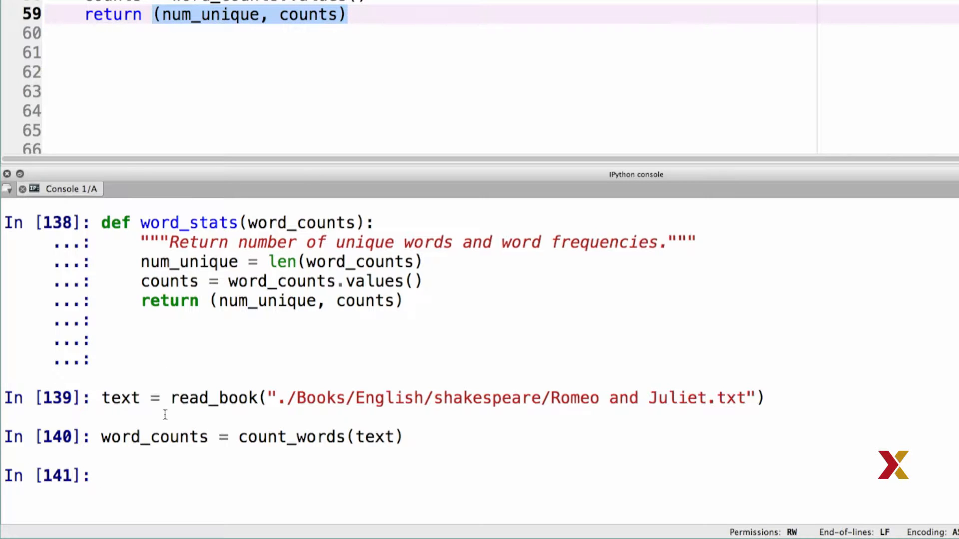
Unpack word_stats(word_counts) into num_unique and counts in the console
{"action": "type", "text": "(num_unique, counts)"}
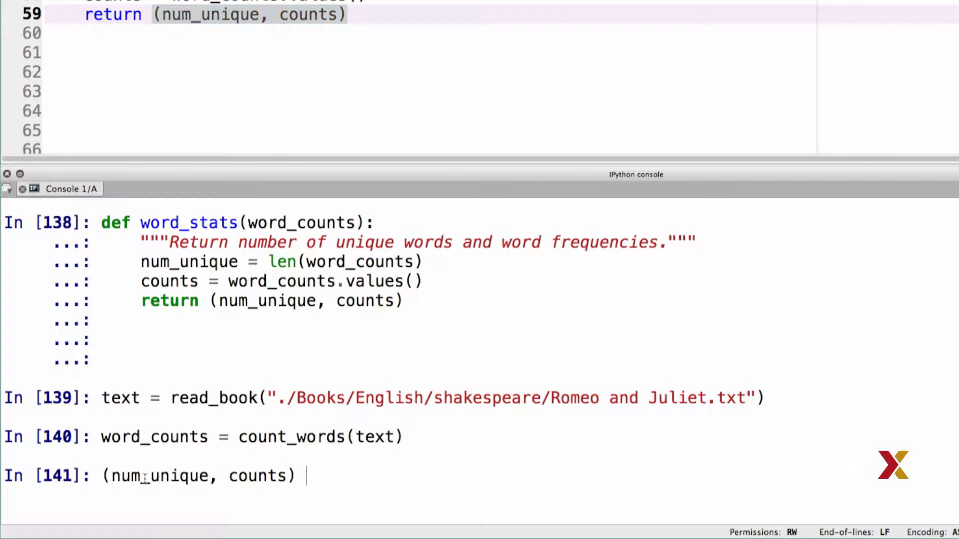
{"action": "type", "text": "= word_stats"}
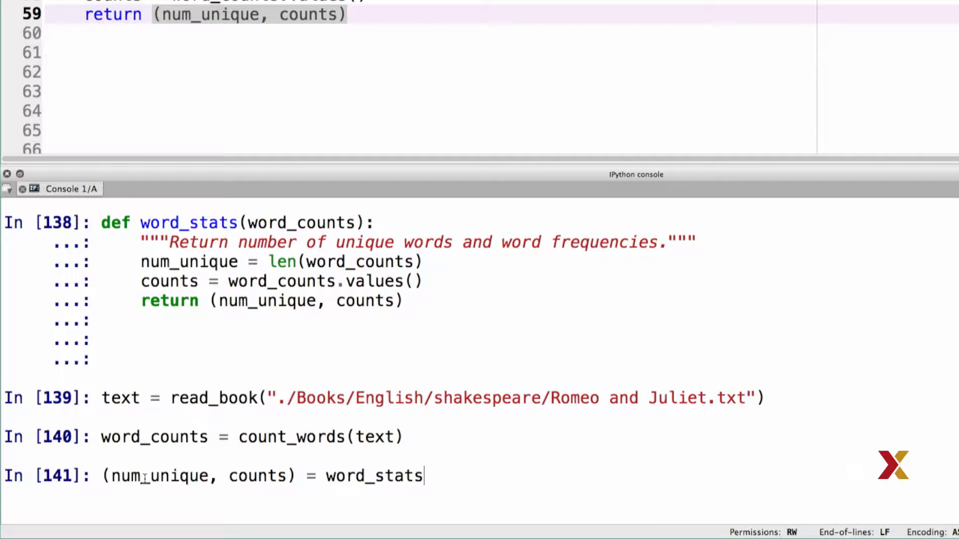
{"action": "type", "text": "(word"}
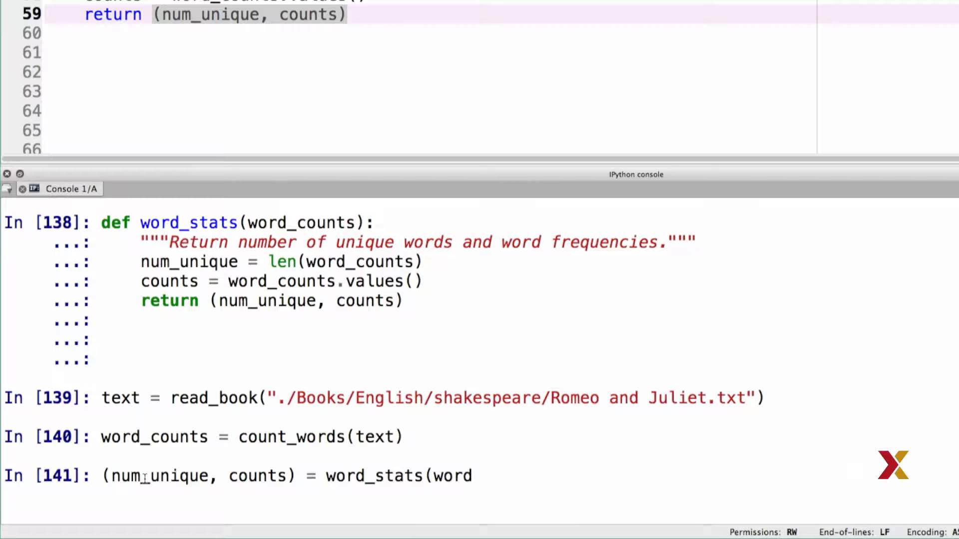
{"action": "type", "text": "_counts)"}
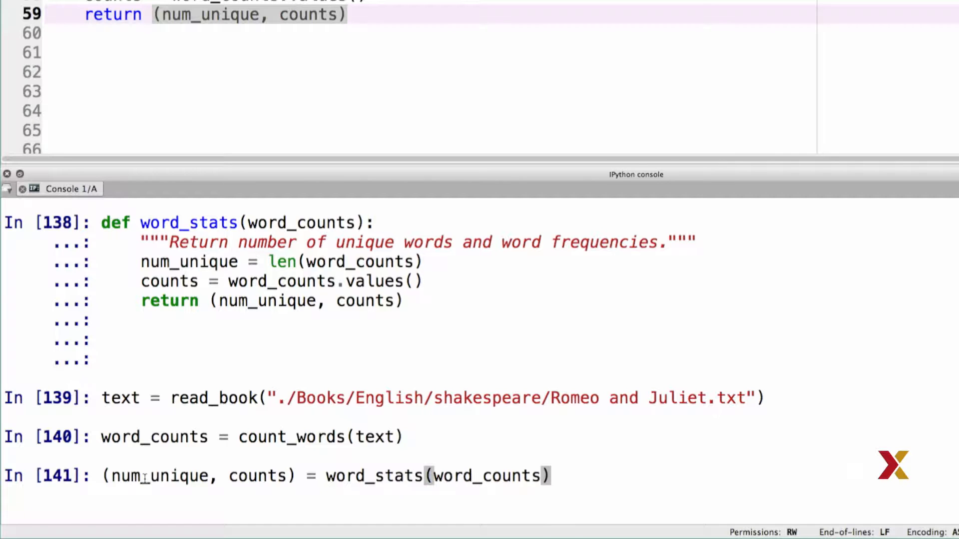
Evaluate num_unique and sum(counts), showing 5118 unique and 40776 total words
{"action": "type", "text": "num_unique"}
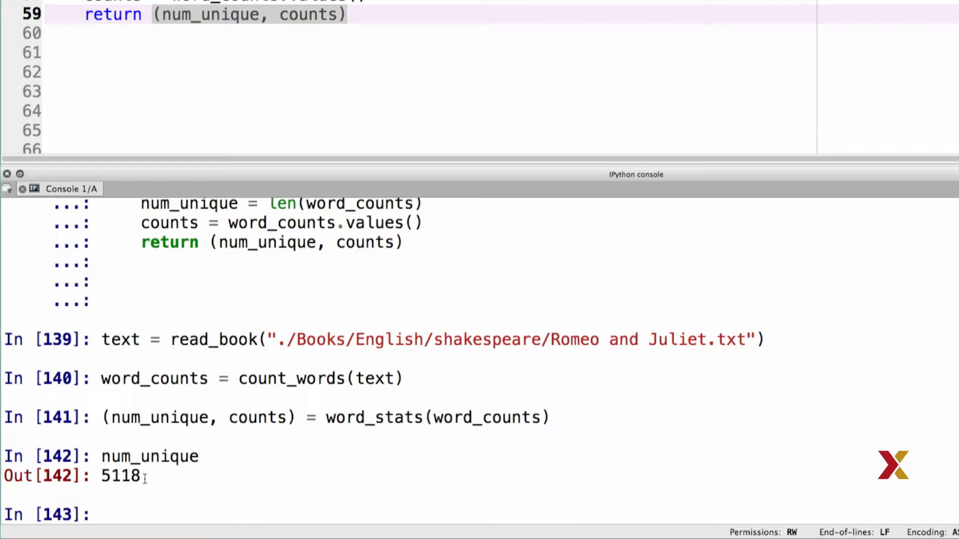
{"action": "type", "text": "su"}
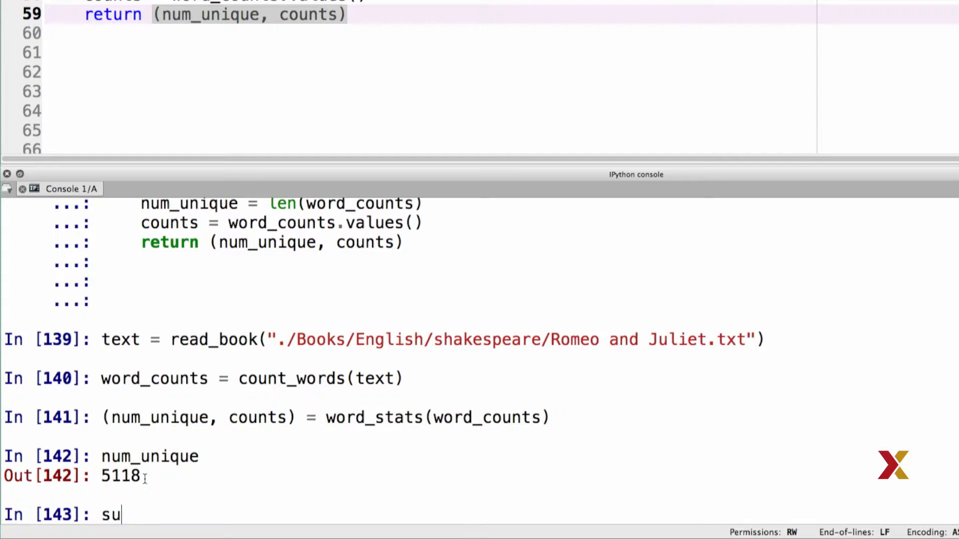
{"action": "type", "text": "m(counts"}
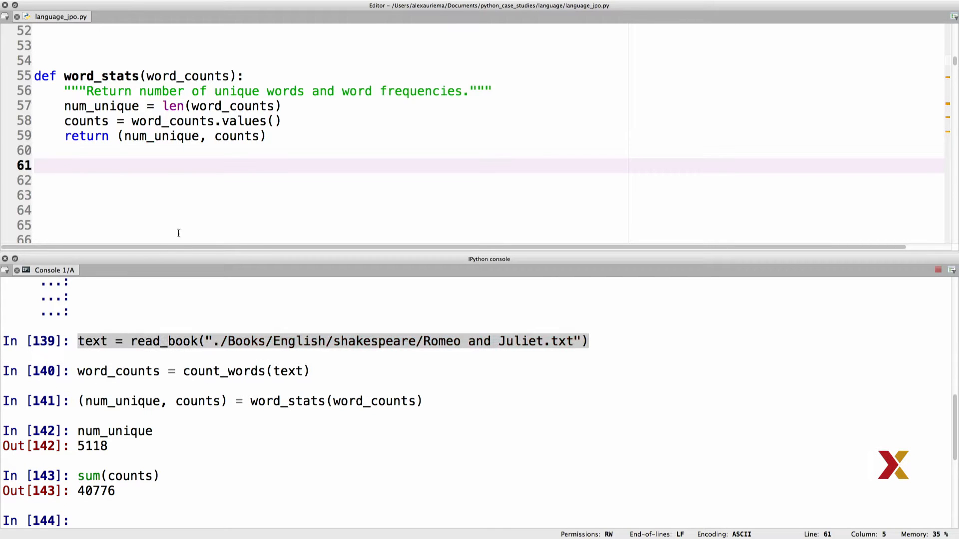
Add the English read_book, count_words and word_stats lines to the script, plus a German 'Romeo und Julia.txt' copy
{"action": "type", "text": "text = read_book(\"./Books/English/shakespeare/Romeo and Juliet.txt\")"}
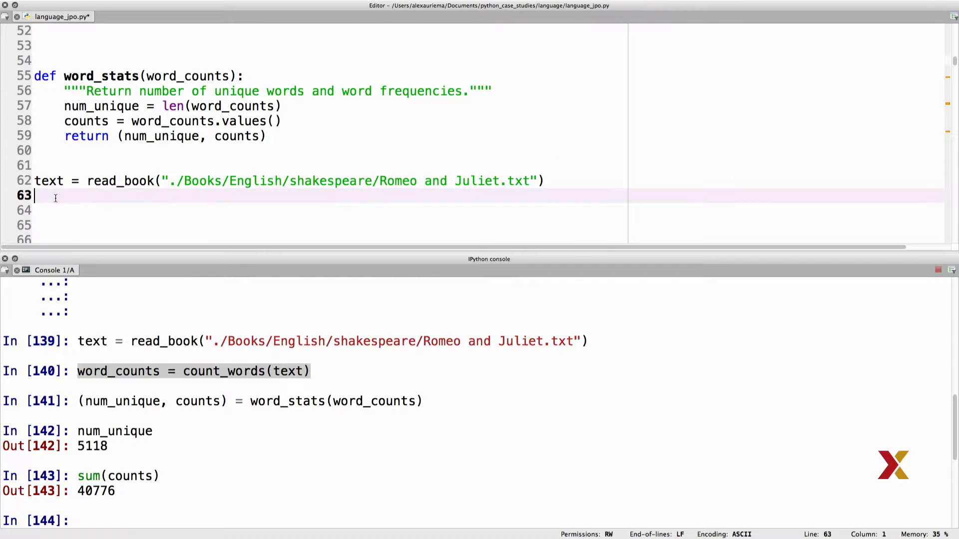
{"action": "type", "text": "word_counts = count_words(text)"}
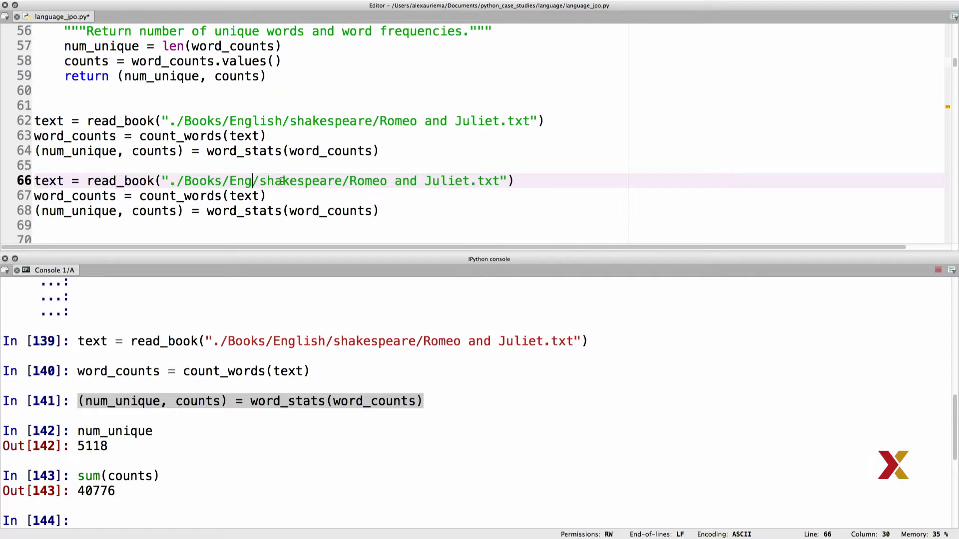
{"action": "type", "text": "German"}
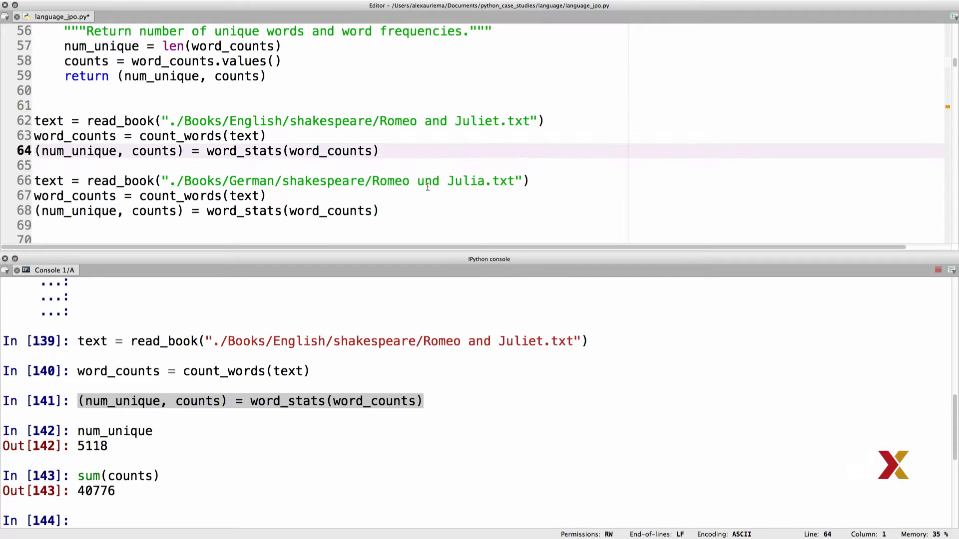
Add print(num_unique, sum(counts)) below each word_stats line in the editor
{"action": "type", "text": "print"}
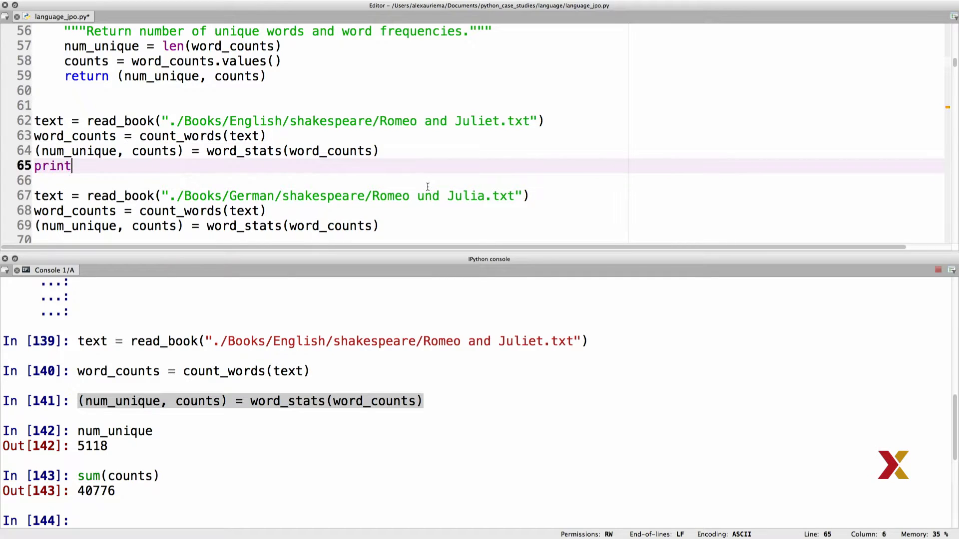
{"action": "type", "text": "(num_u"}
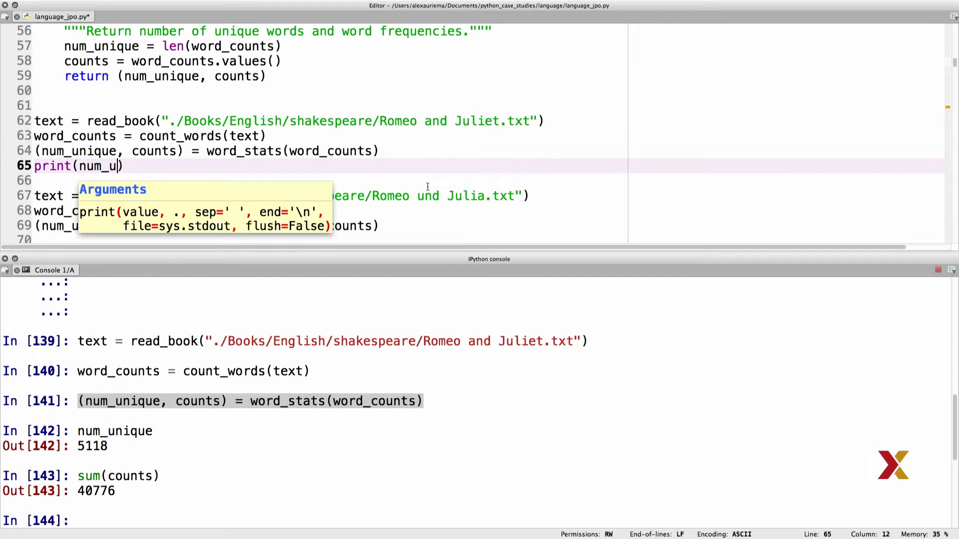
{"action": "type", "text": "nique, sum"}
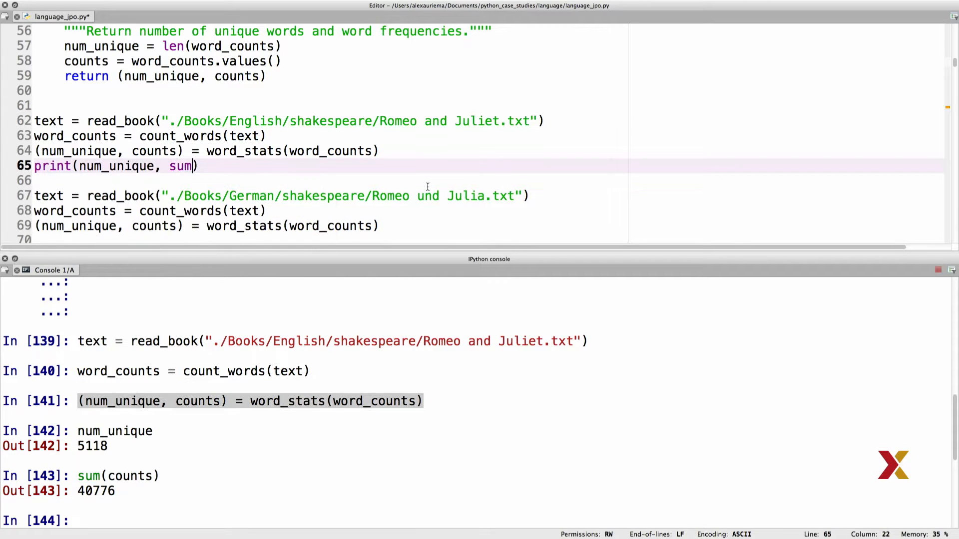
{"action": "type", "text": "(counts"}
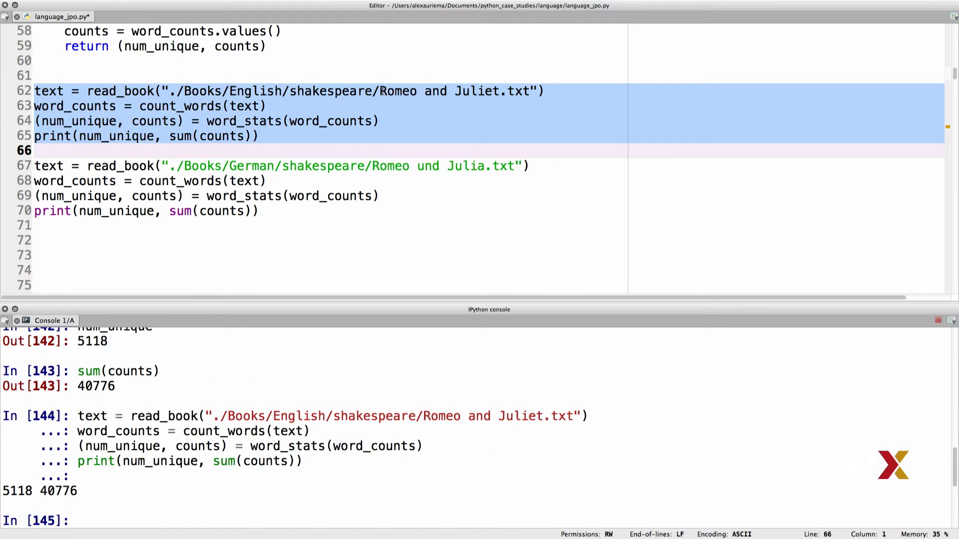
Deselect the English block in the editor after running it, which printed 5118 40776
{"action": "left_click", "coordinate": [322, 151]}
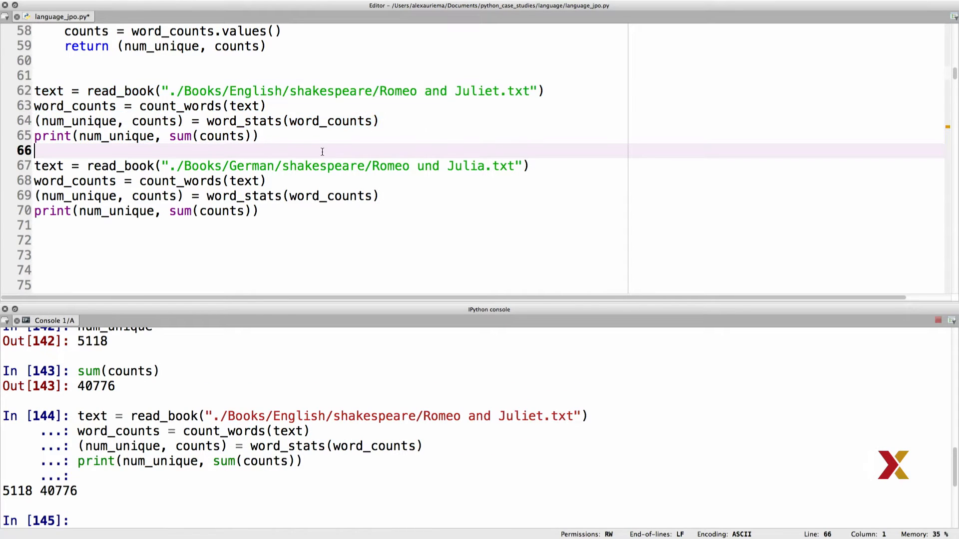